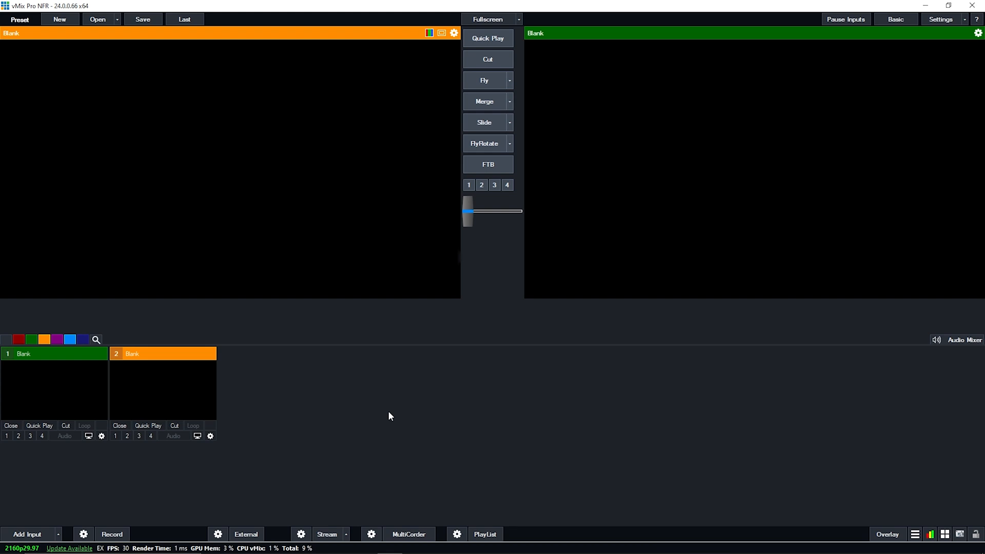
mouse_move(263, 390)
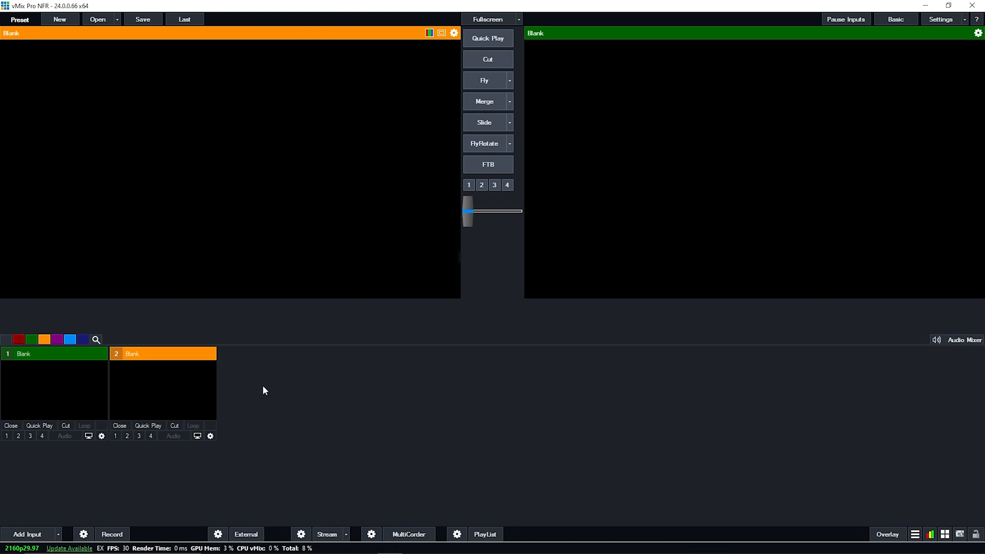
mouse_move(308, 411)
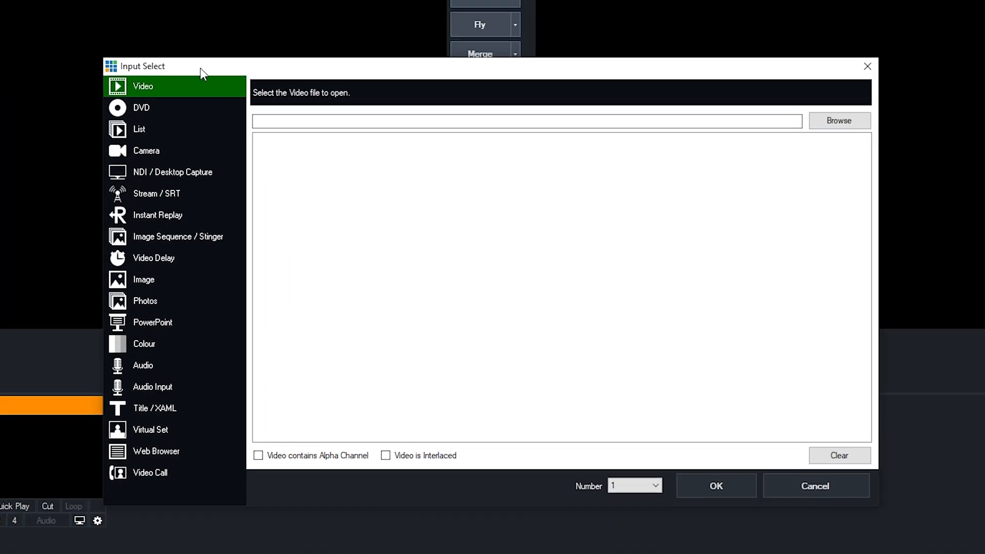
mouse_move(184, 164)
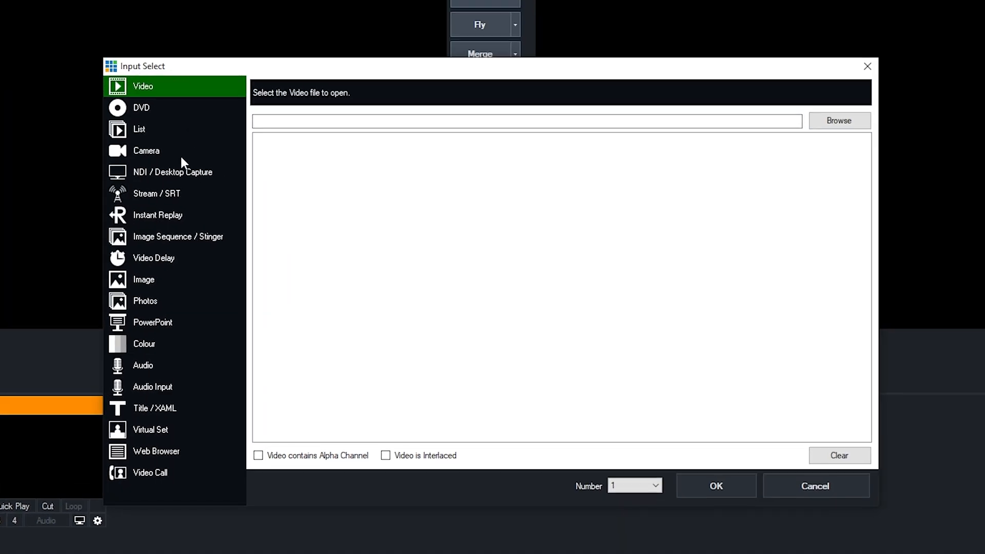
Add the BZBGEAR 4KND-12XHUP NDI source as input 1, live on output.
click(174, 171)
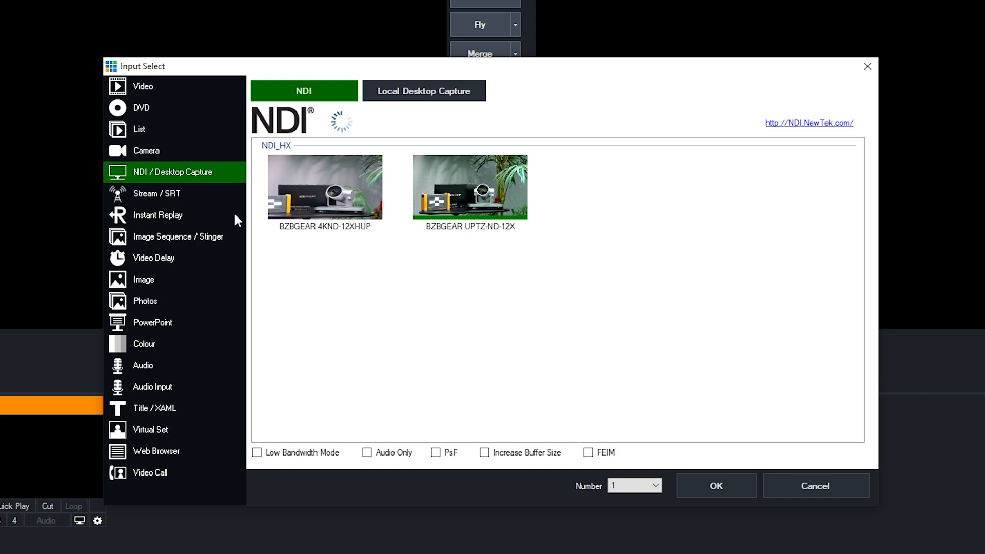
mouse_move(330, 202)
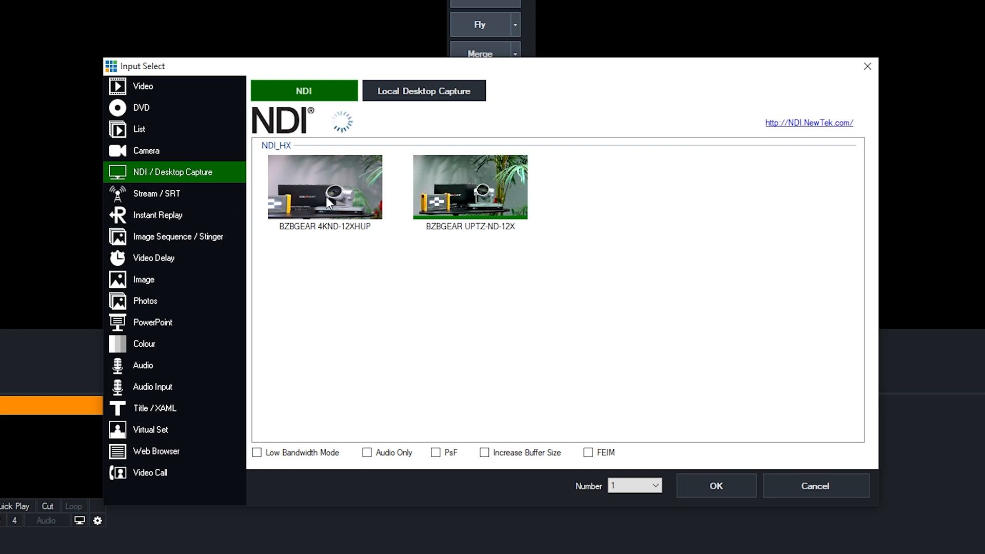
mouse_move(461, 306)
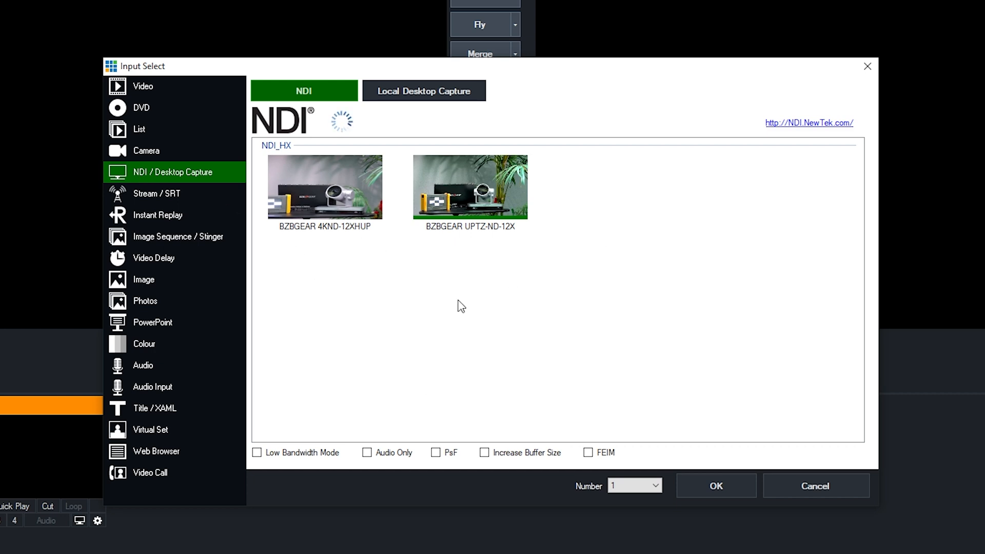
mouse_move(337, 207)
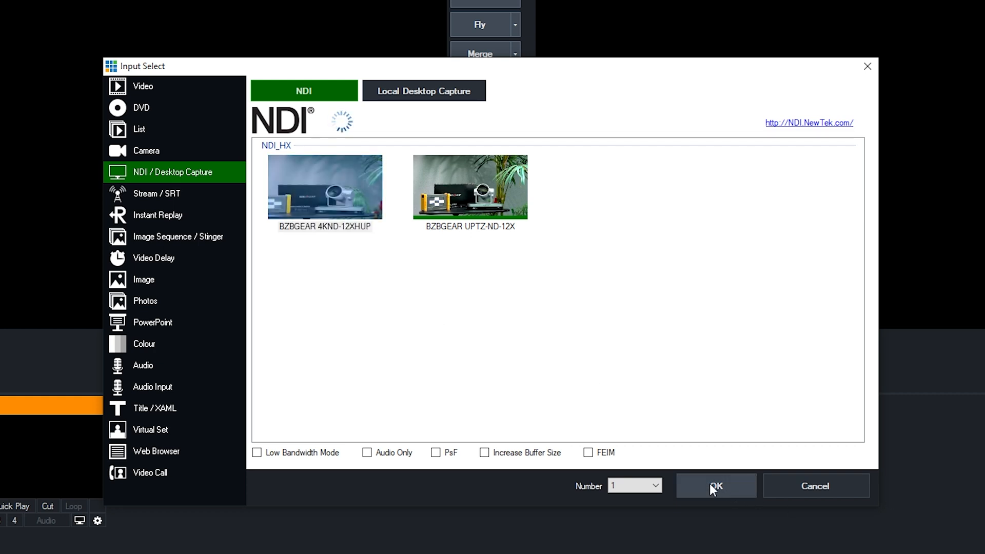
click(715, 486)
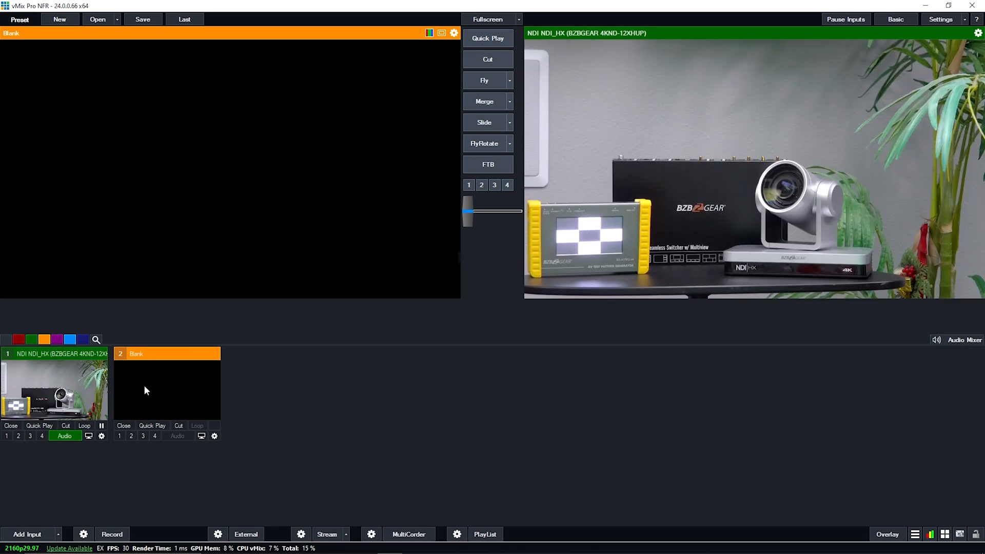
Add the BZBGEAR UPTZ-ND-12X NDI source as input 2 in preview.
click(166, 354)
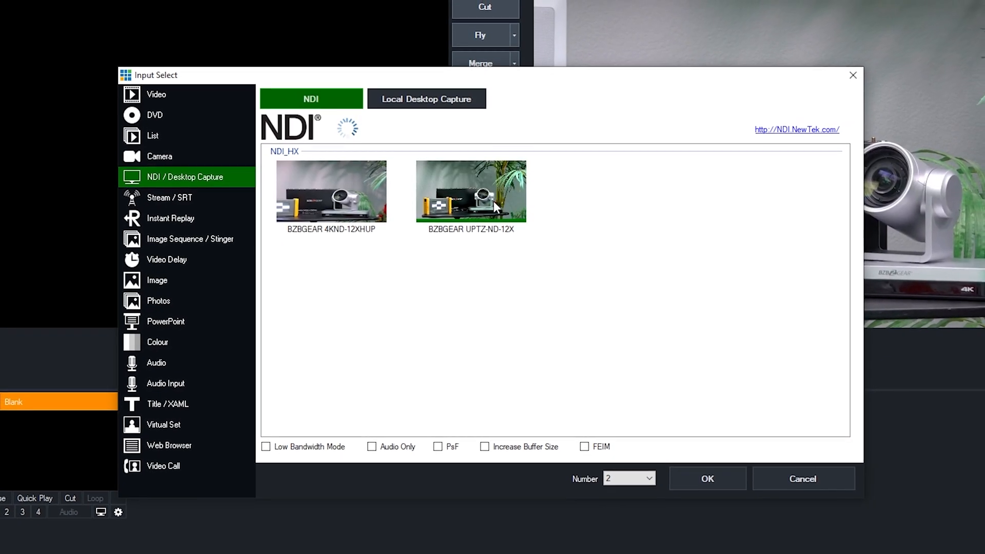
click(471, 191)
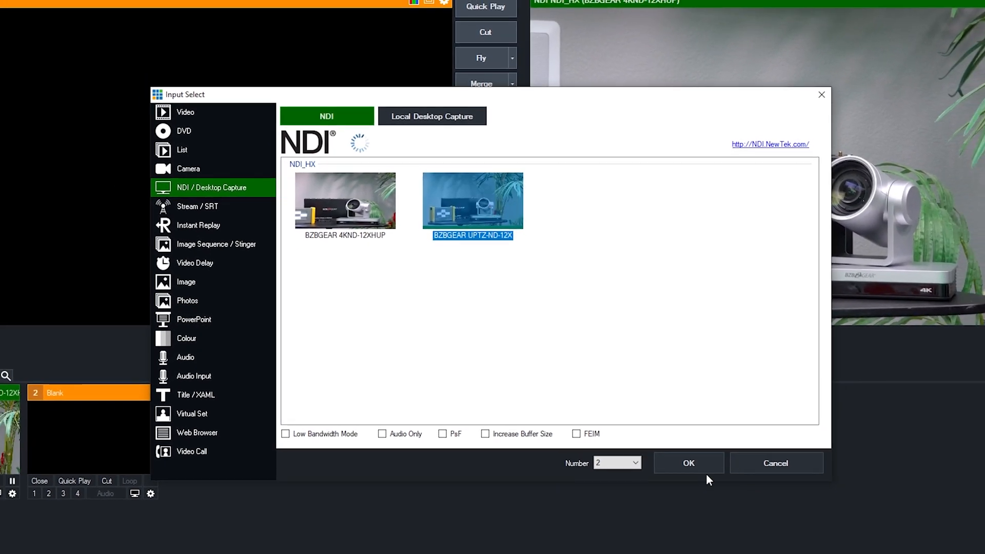
click(687, 463)
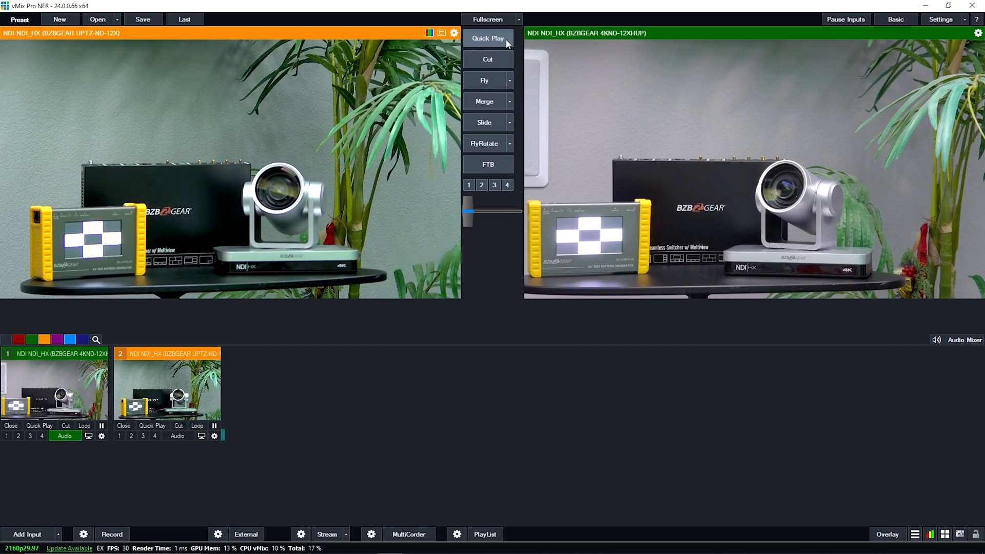
mouse_move(619, 117)
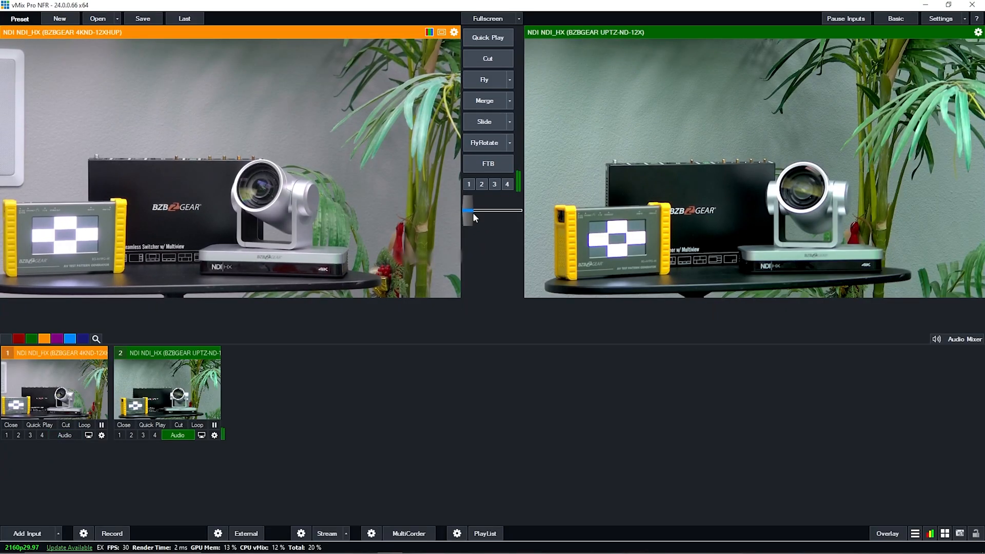
Transition with the T-bar so UPTZ-ND-12X goes live and 4KND-12XHUP returns to preview.
drag(470, 210, 488, 210)
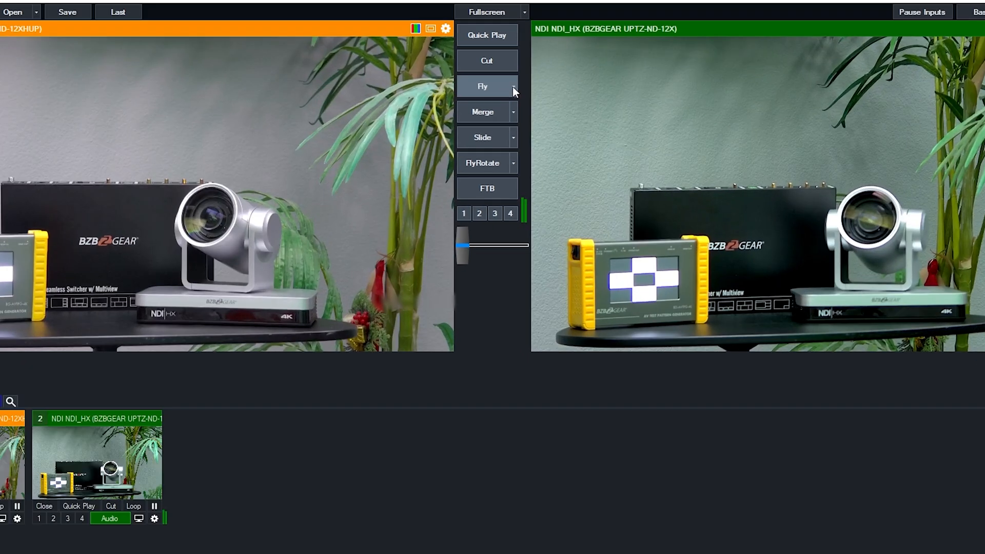
Change the Fly transition slot to Cube, putting 4KND-12XHUP back on air.
click(513, 86)
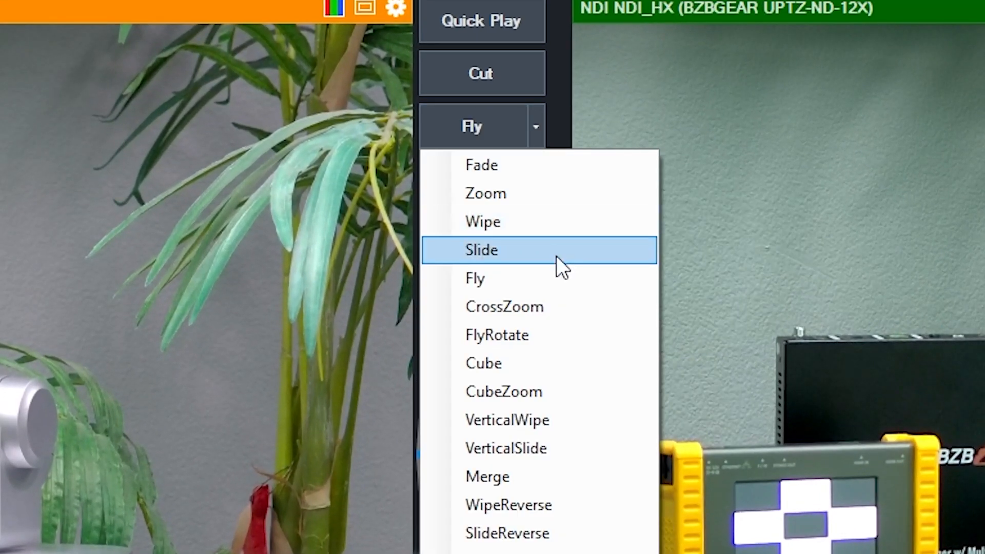
mouse_move(500, 363)
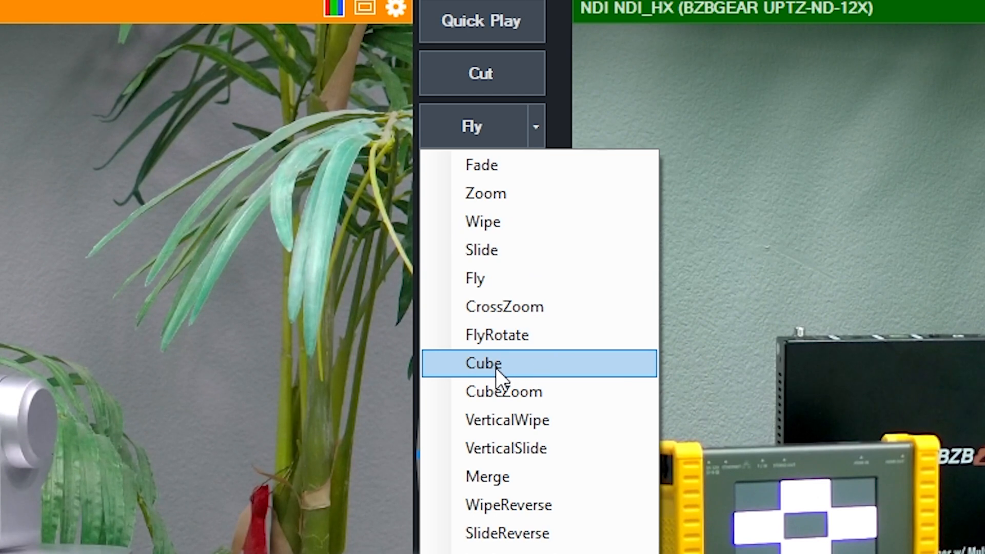
click(482, 363)
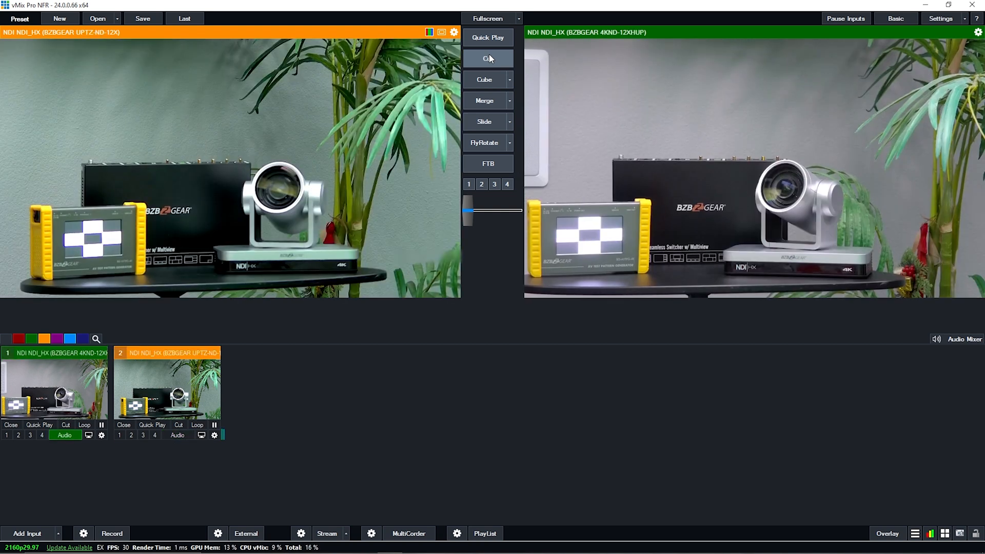
Use the Merge transition to swap preview and program cameras.
click(488, 58)
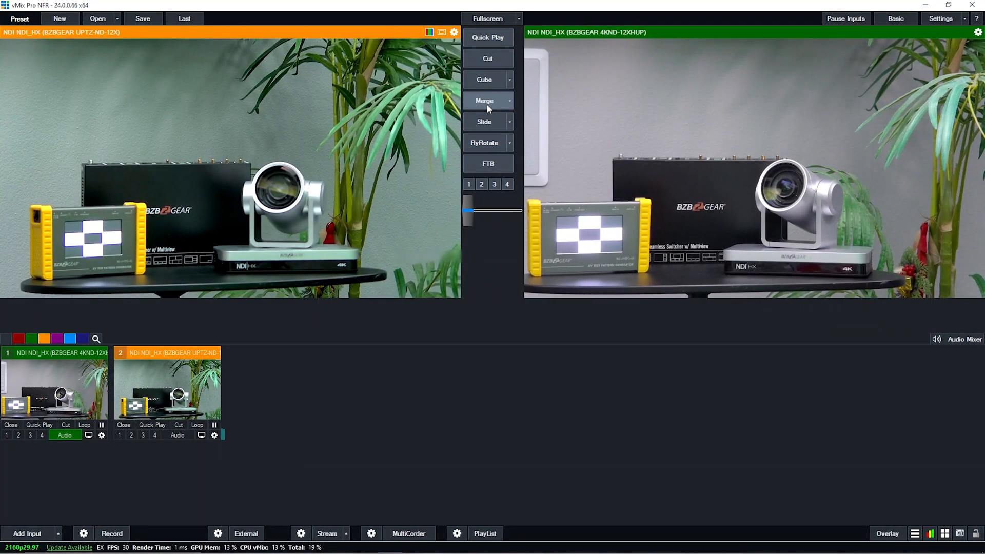
mouse_move(489, 147)
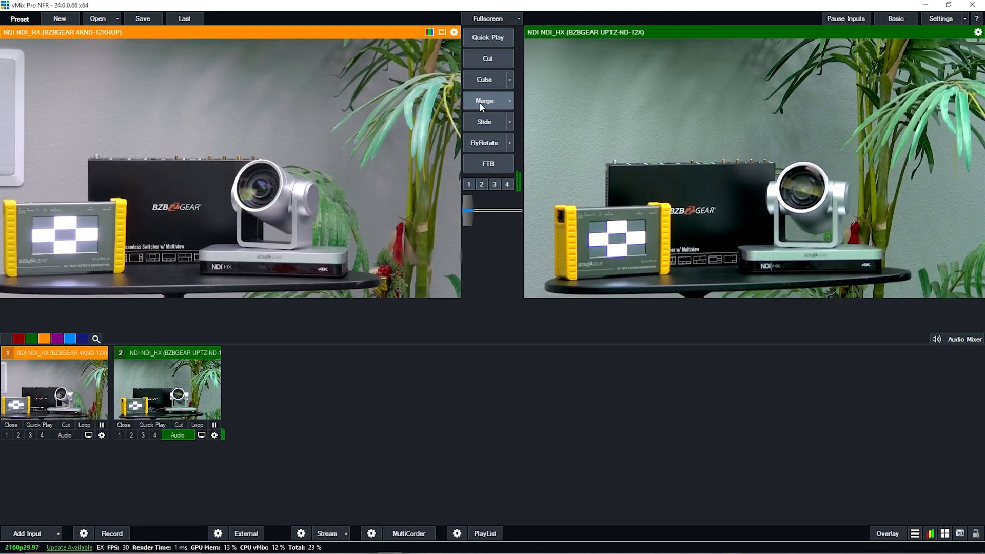
mouse_move(317, 383)
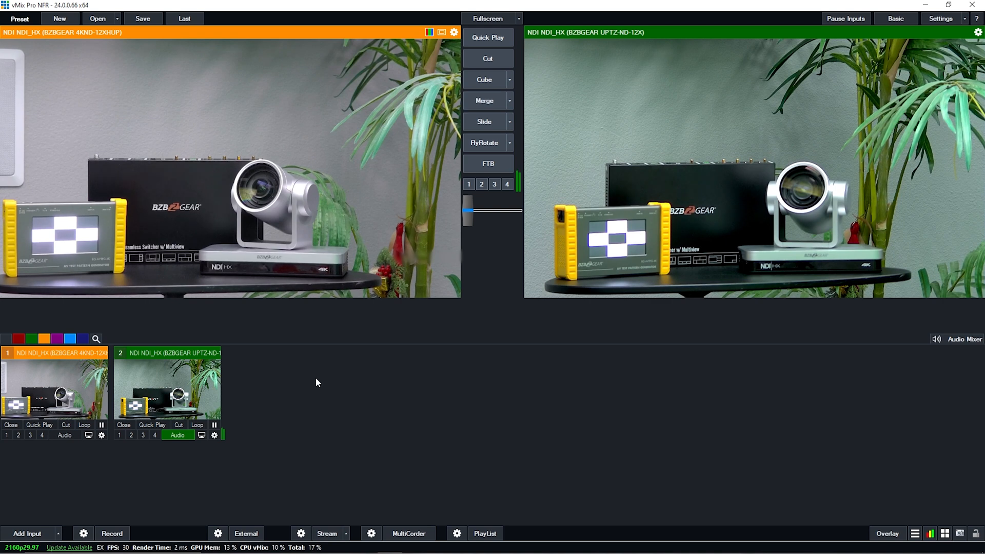
mouse_move(277, 446)
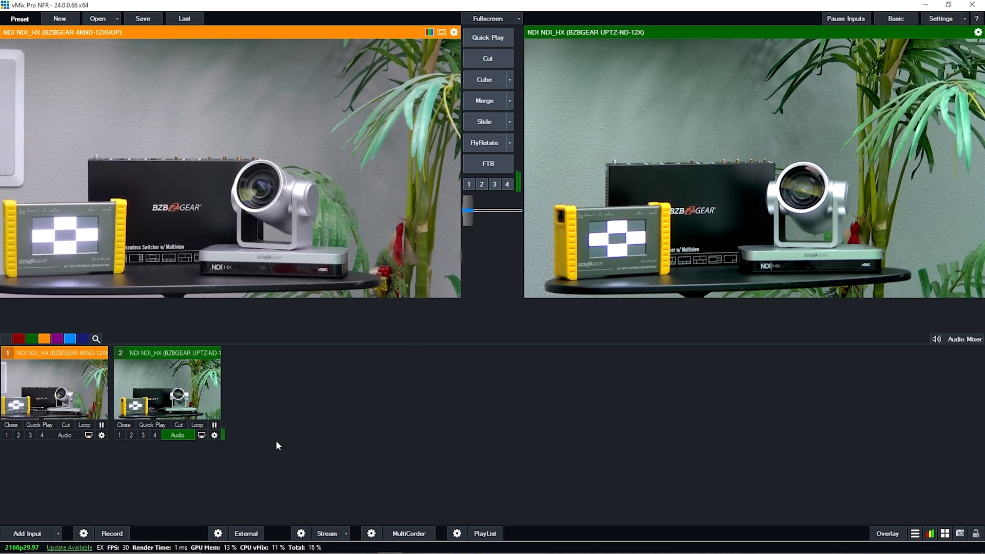
mouse_move(325, 409)
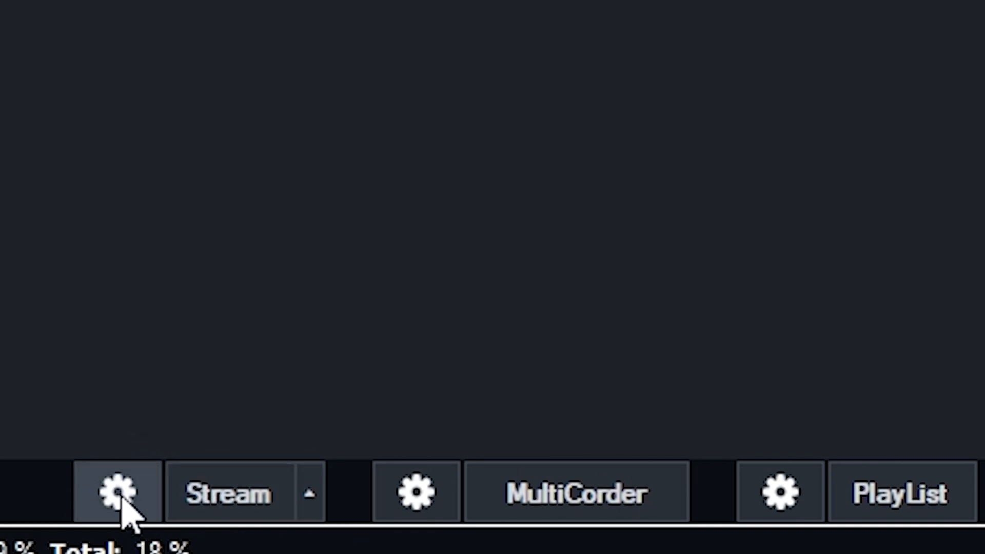
Bring up Streaming Settings showing the custom YouTube RTMP destination.
click(117, 492)
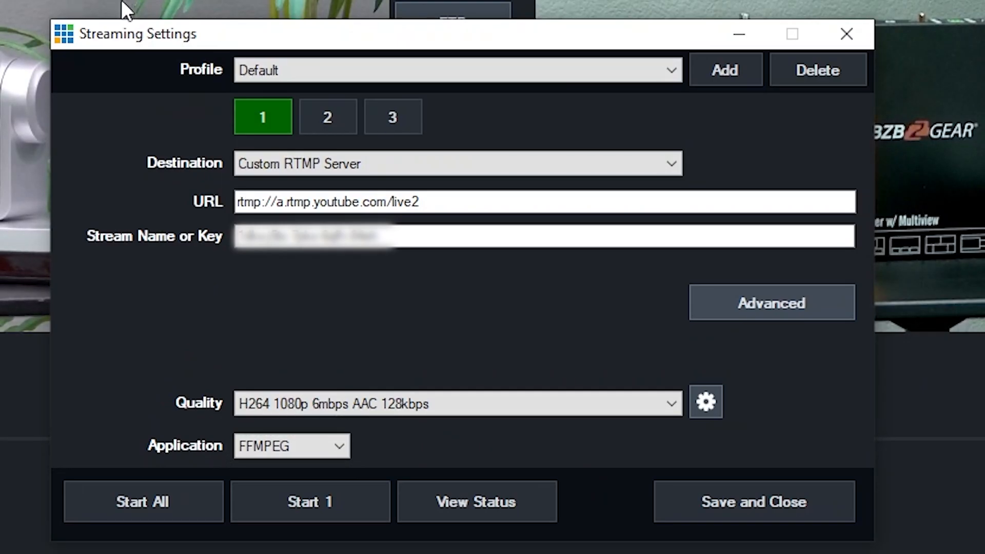
mouse_move(382, 284)
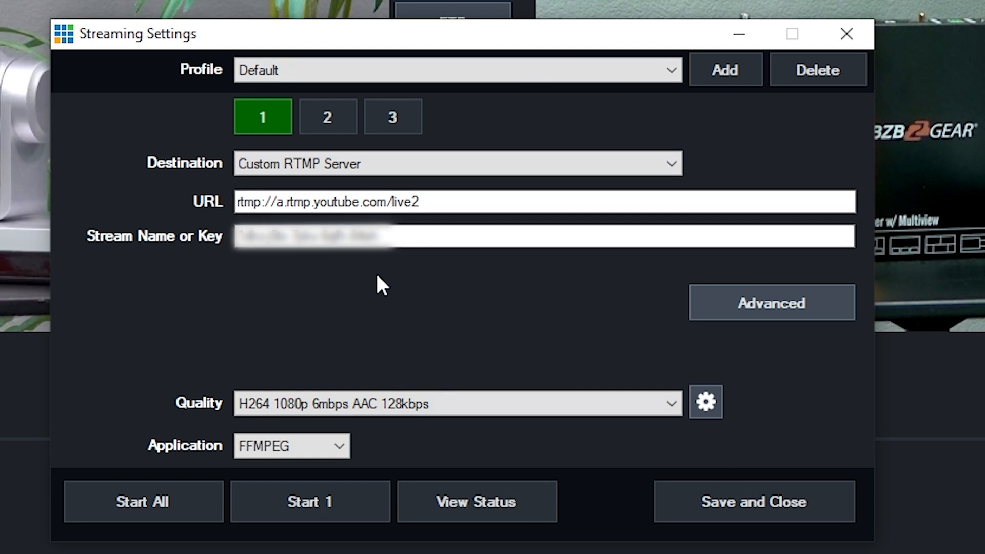
click(457, 164)
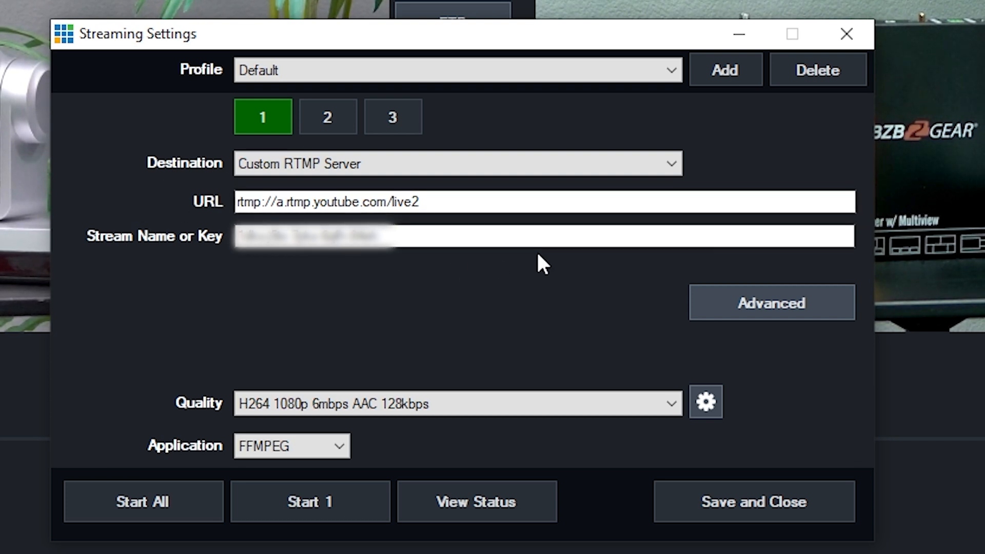
mouse_move(261, 430)
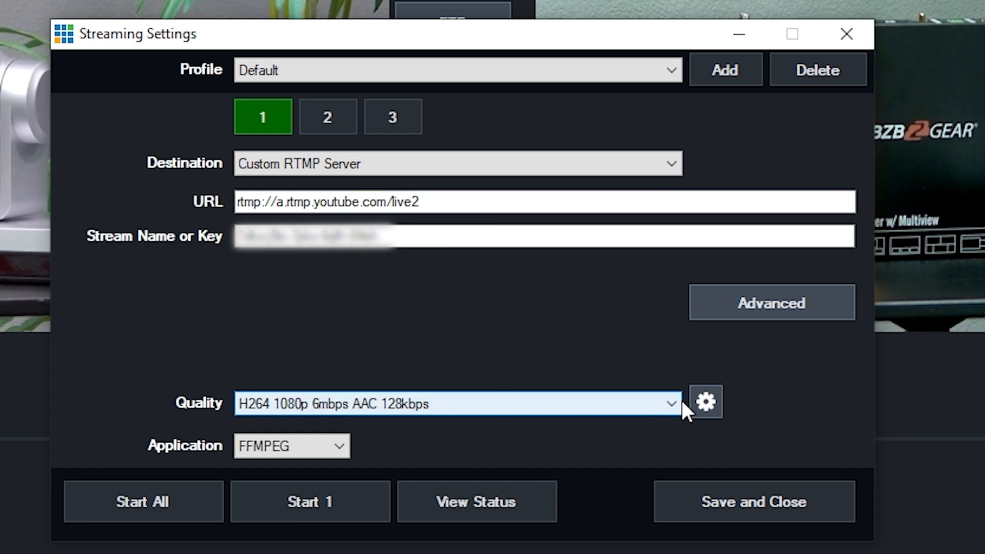
Choose the H264 1080p 6mbps AAC 128kbps quality preset for the stream.
click(672, 405)
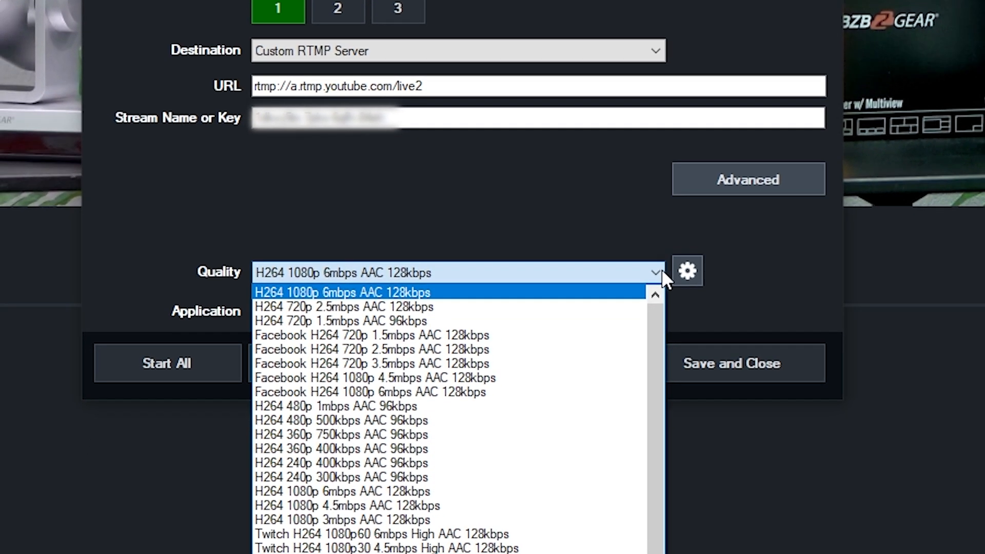
scroll(down, 3)
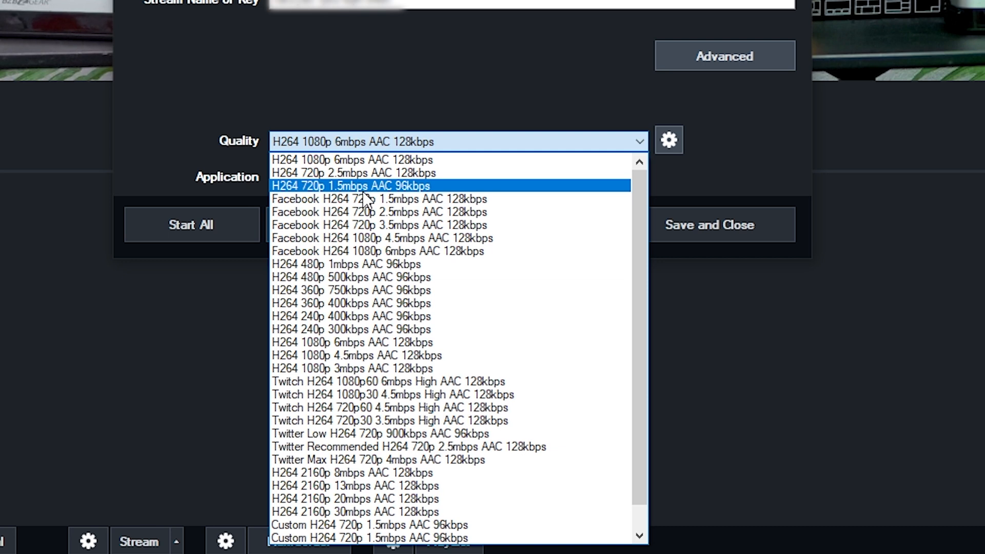
mouse_move(379, 199)
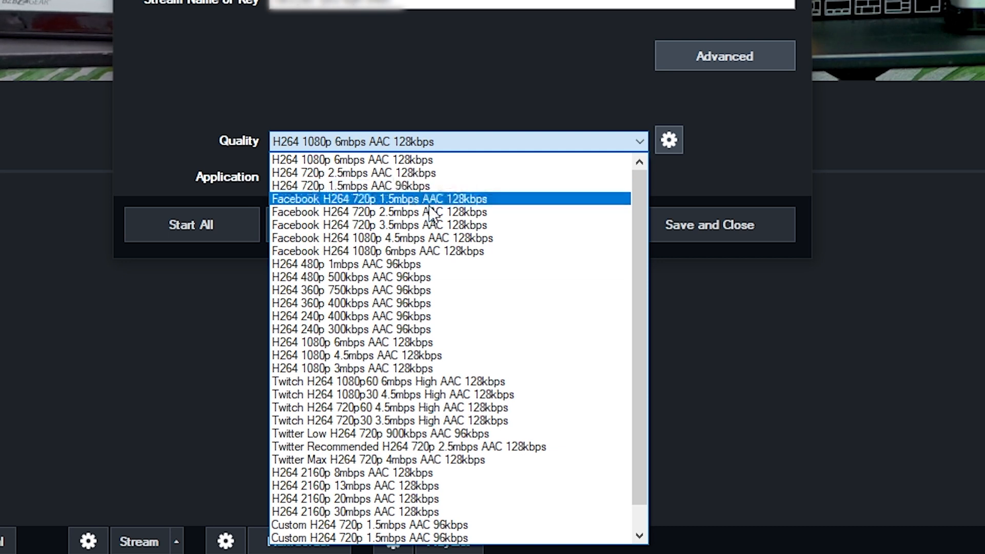
mouse_move(390, 394)
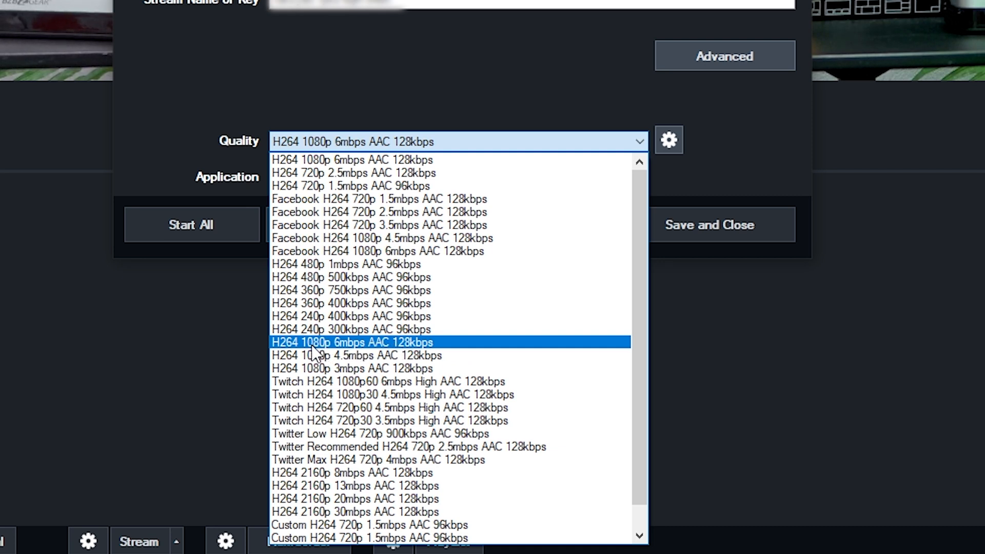
click(352, 342)
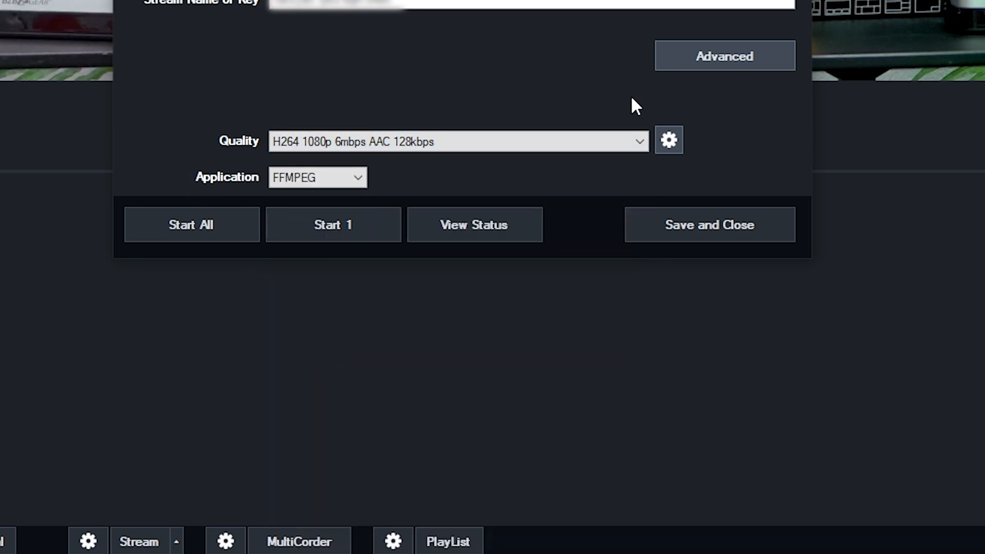
Start All to test the stream, then stop it with Stop 1.
click(192, 225)
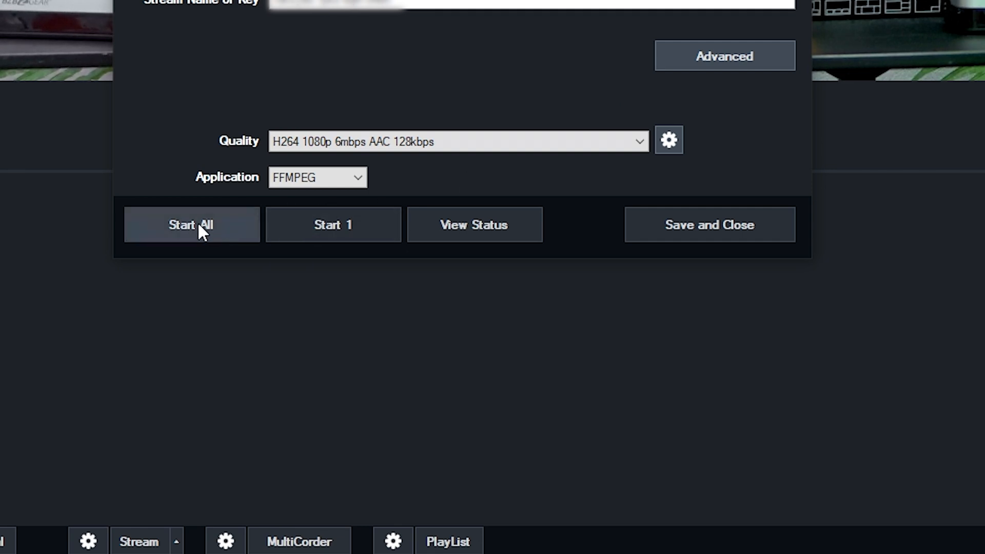
click(192, 224)
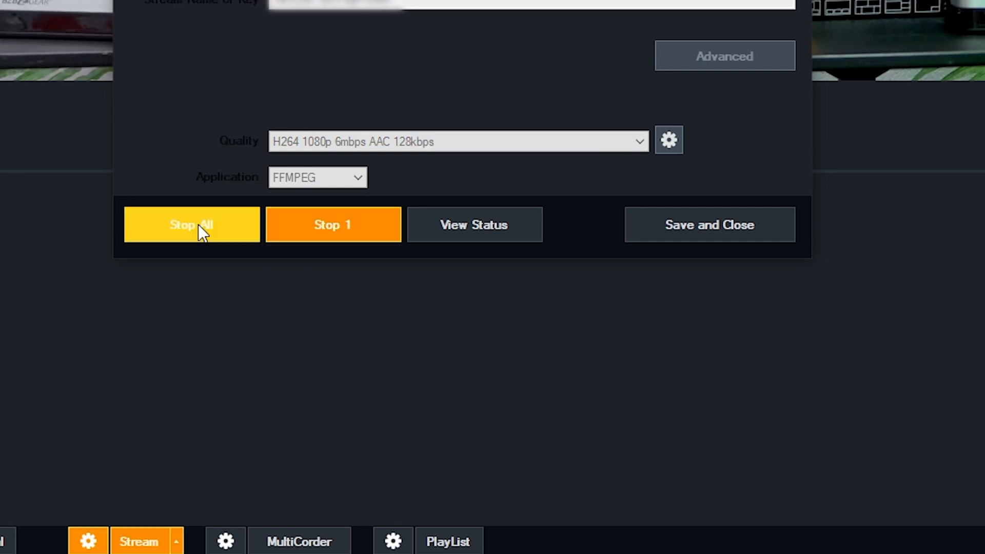
click(192, 225)
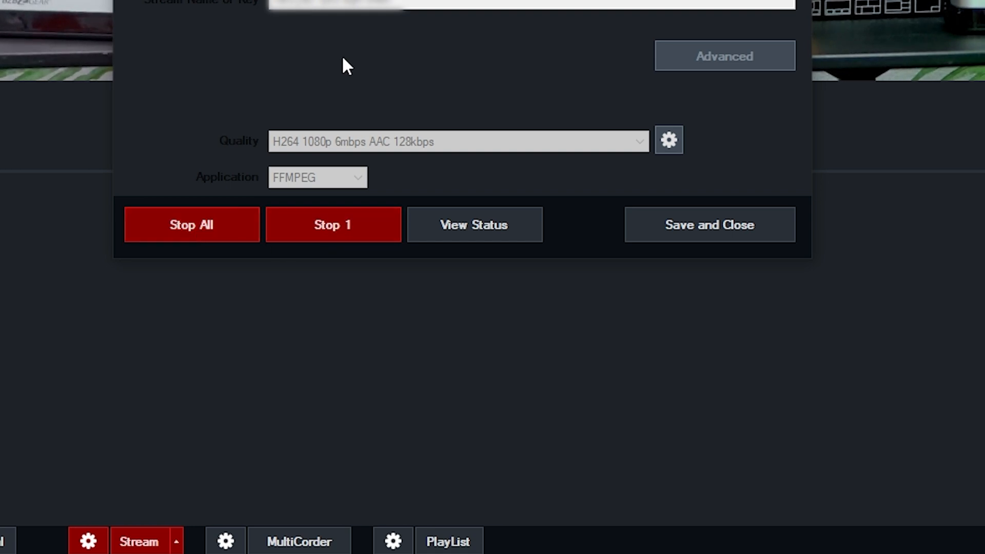
click(332, 224)
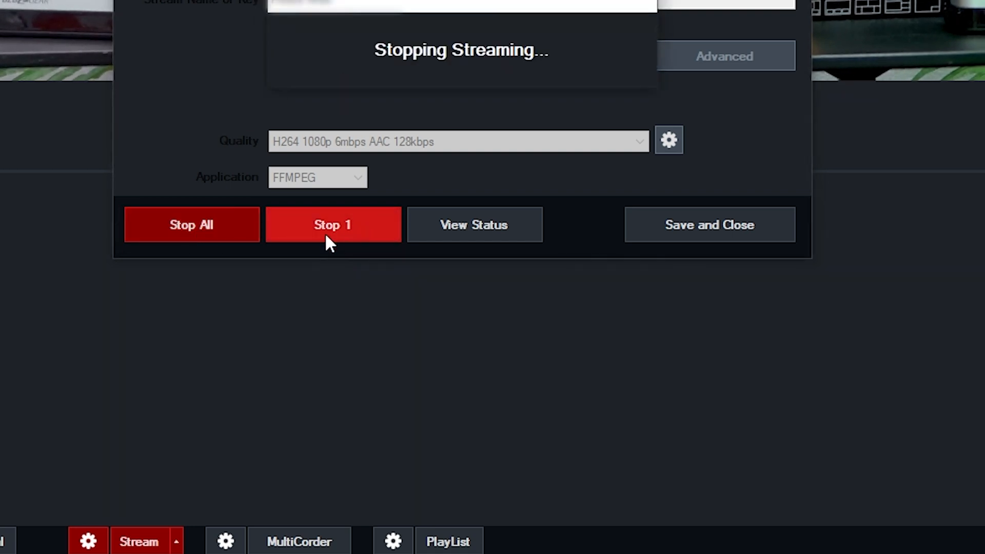
click(332, 225)
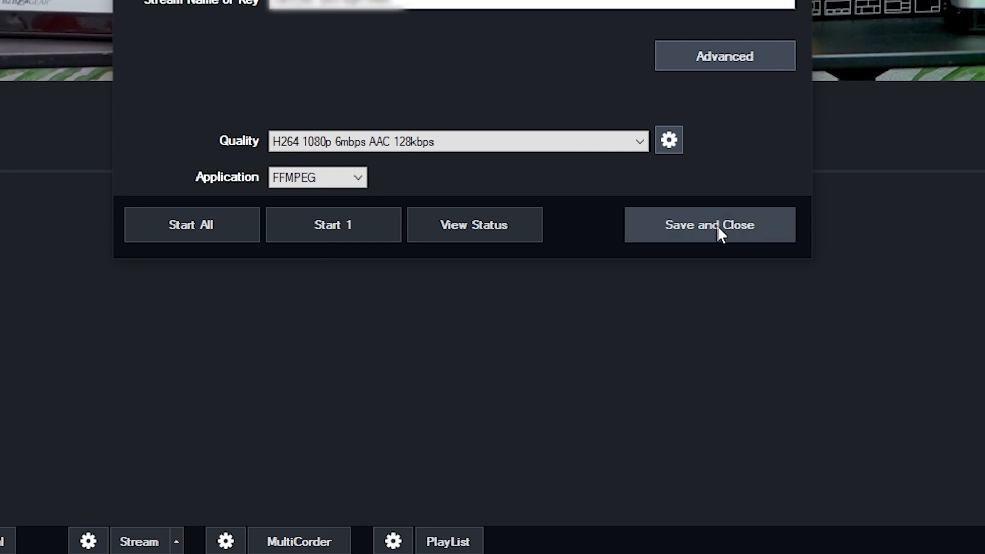
Save the streaming settings and close the dialog.
click(709, 225)
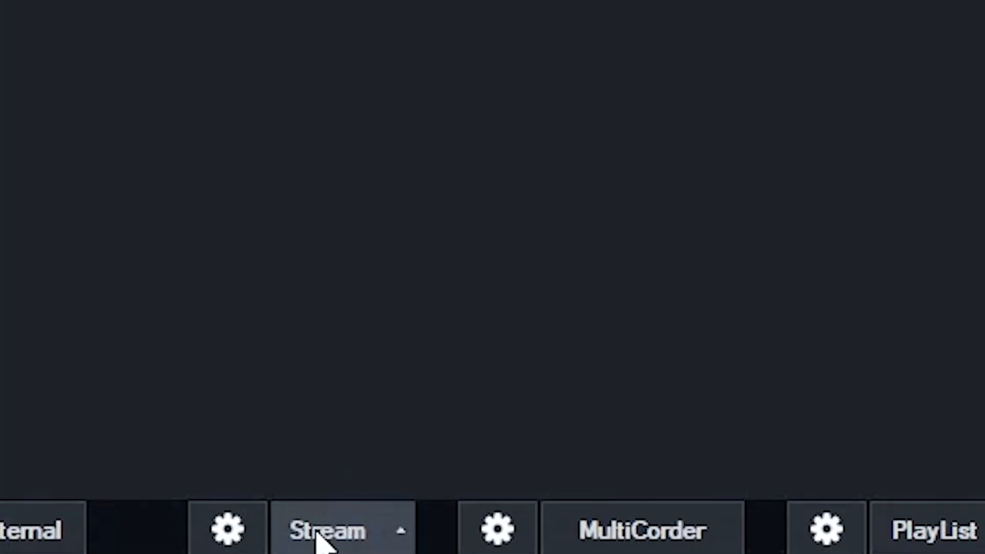
Go live from the main switcher with the UPTZ-ND-12X camera on output.
click(343, 529)
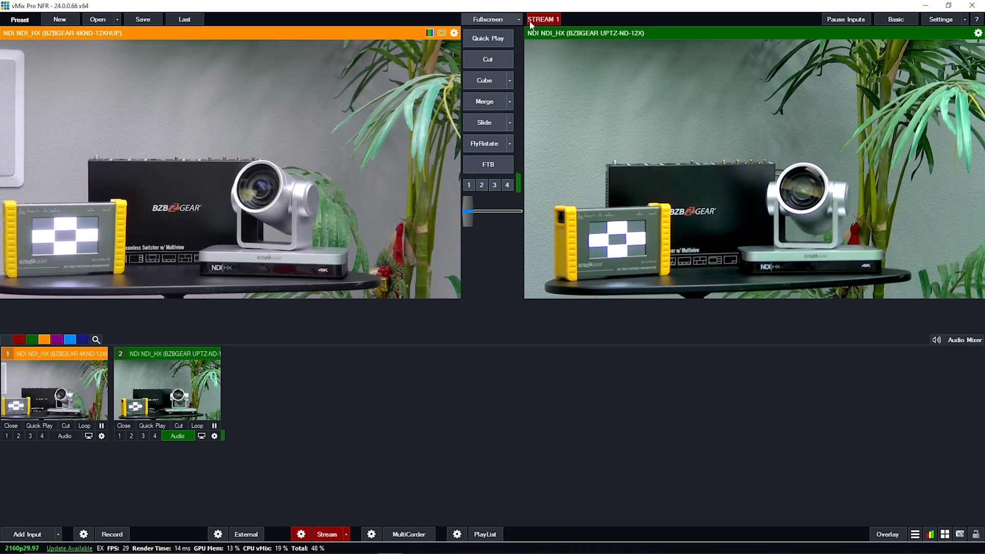
mouse_move(339, 517)
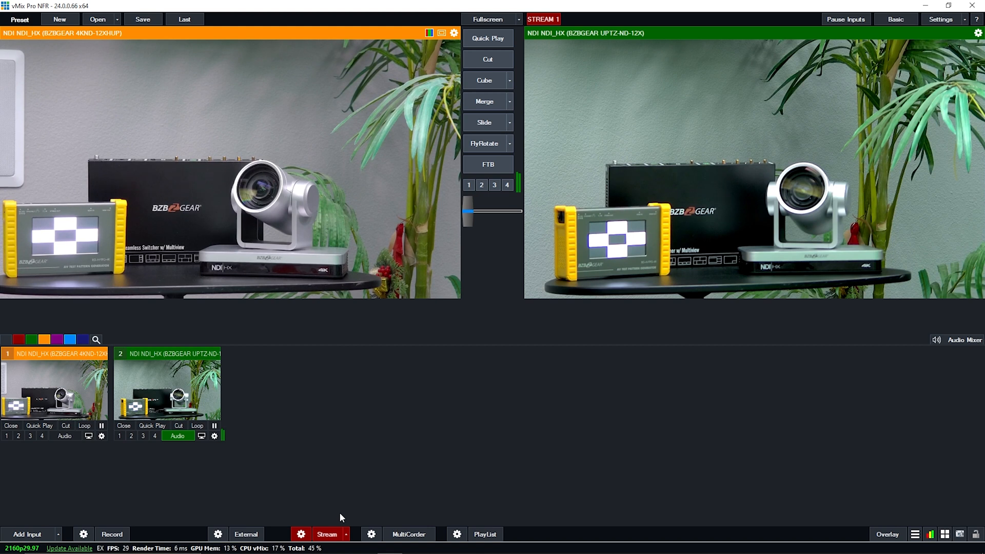
mouse_move(134, 469)
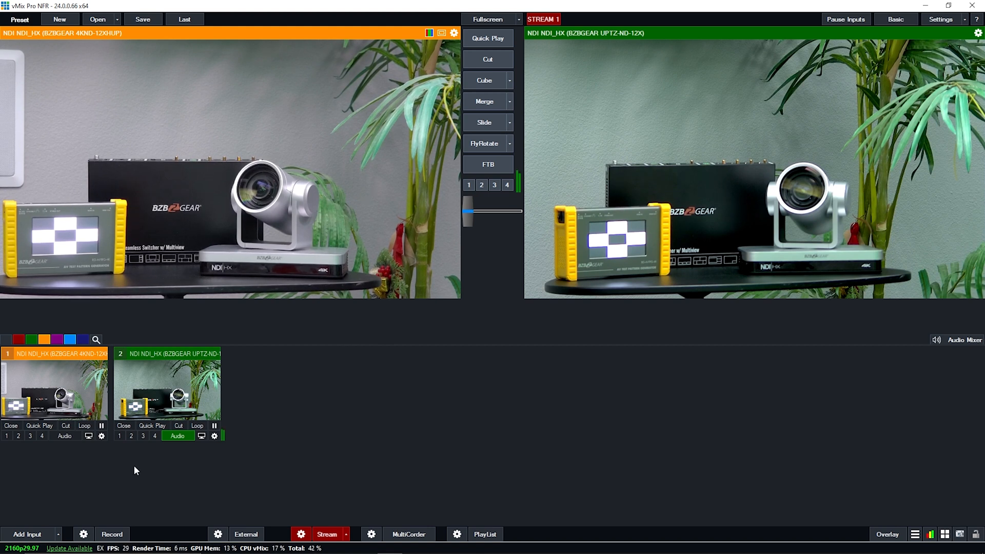
mouse_move(215, 453)
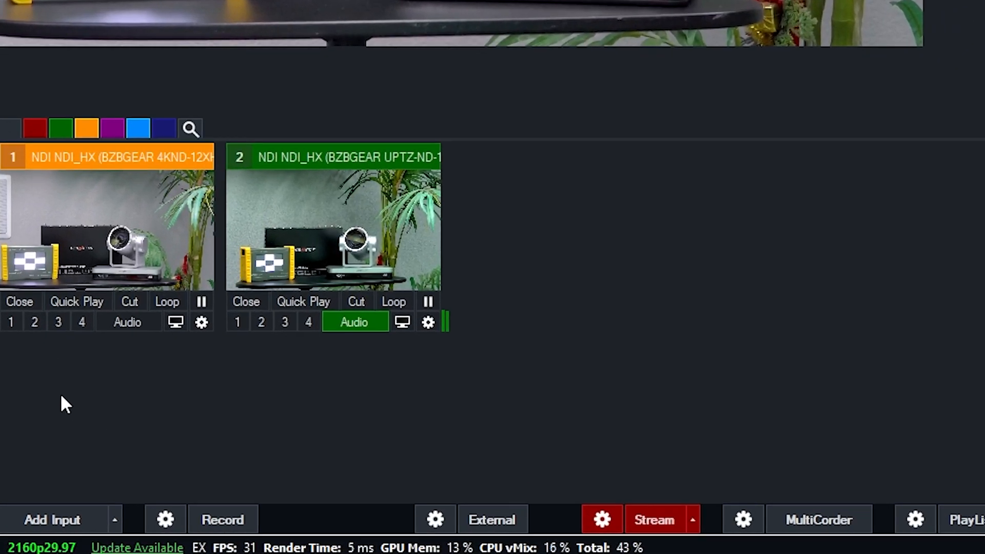
Start a new Stream / SRT input and check its protocol type.
click(53, 519)
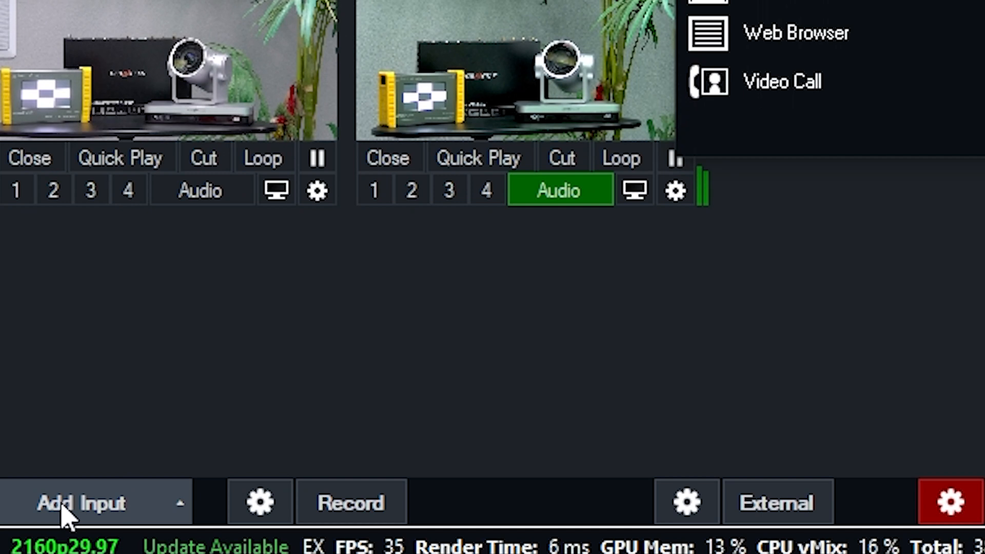
click(82, 502)
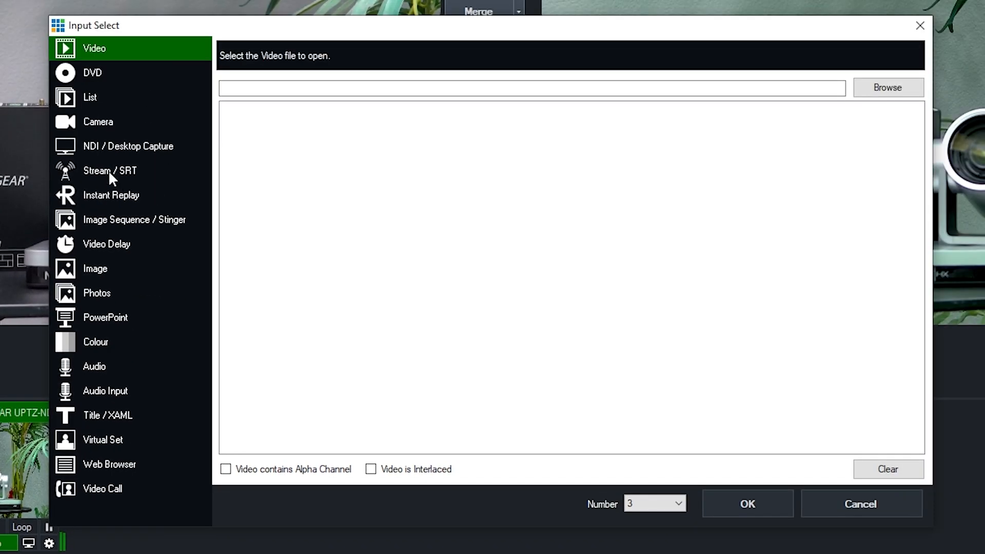
click(110, 170)
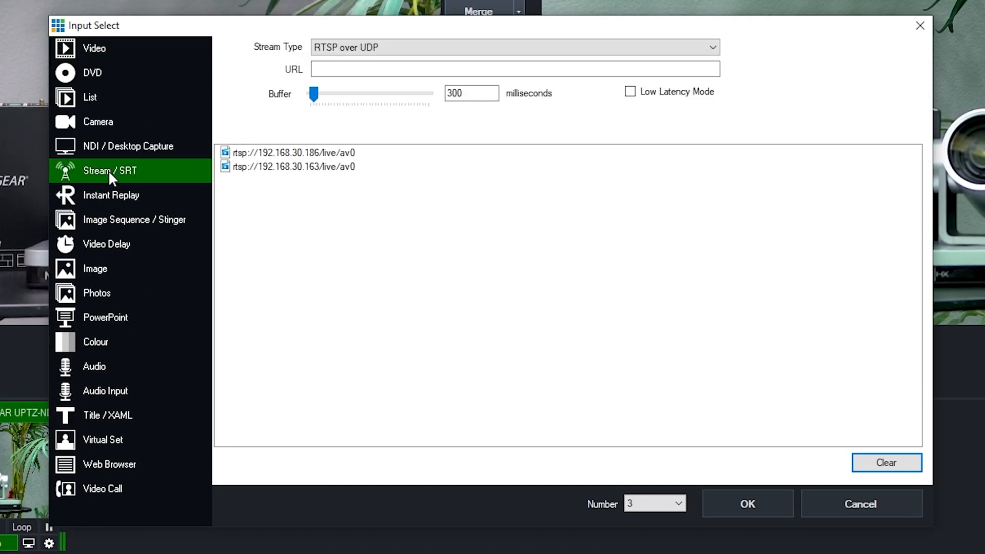
click(514, 47)
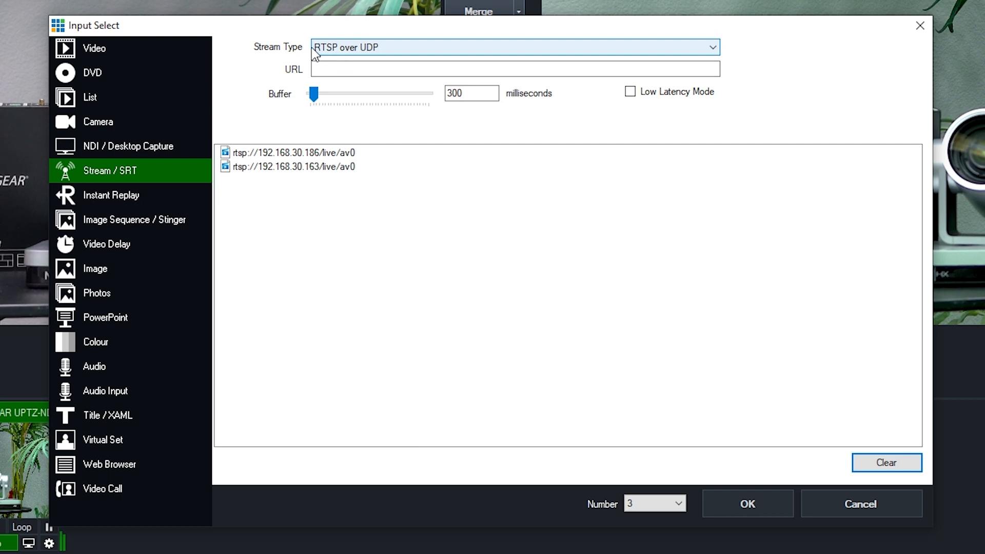
mouse_move(409, 51)
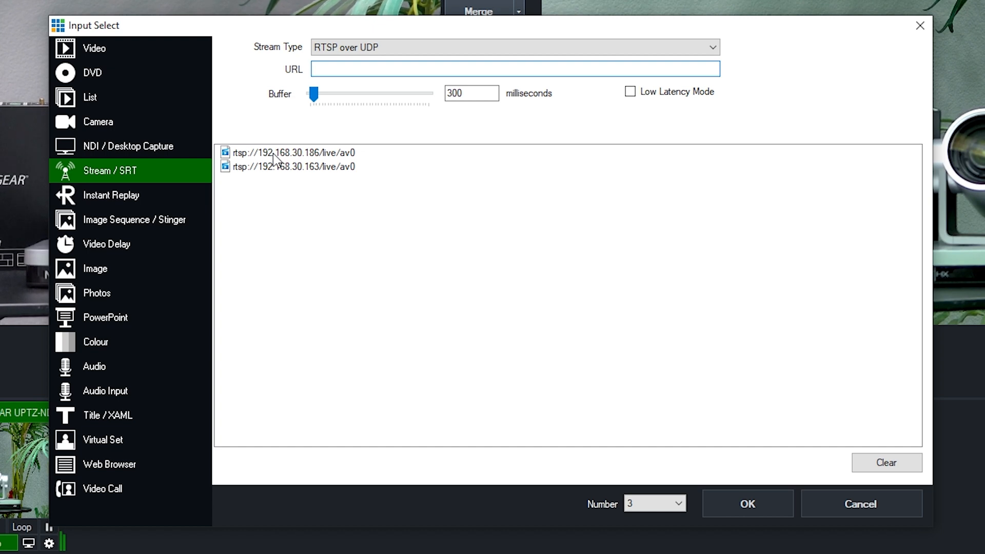
Add rtsp://192.168.30.186/live/av0 over UDP as input 3.
click(292, 152)
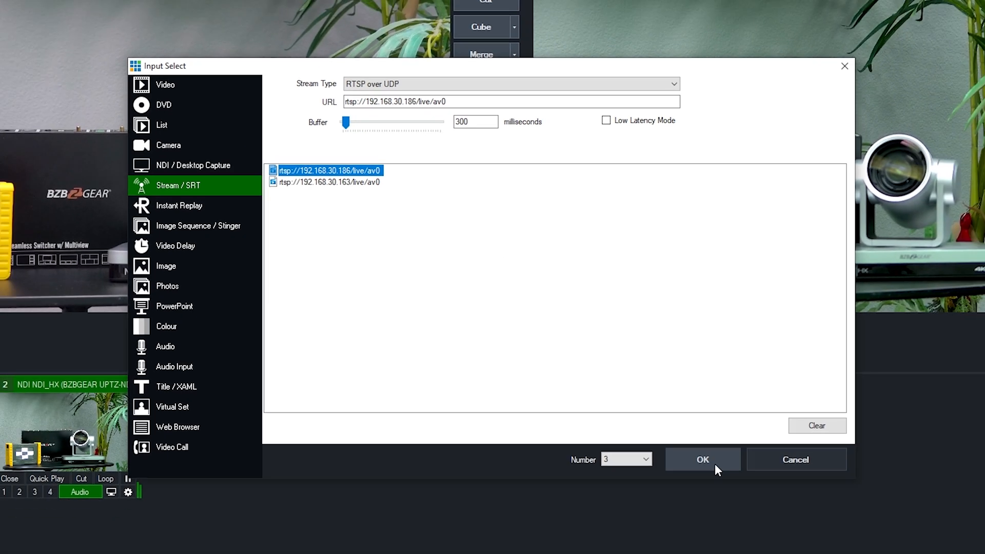
click(702, 459)
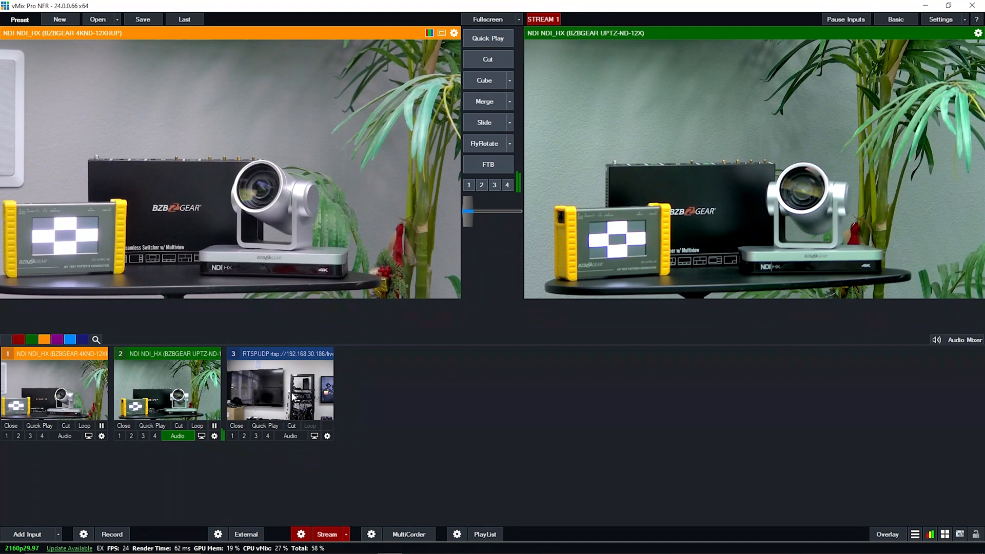
click(279, 385)
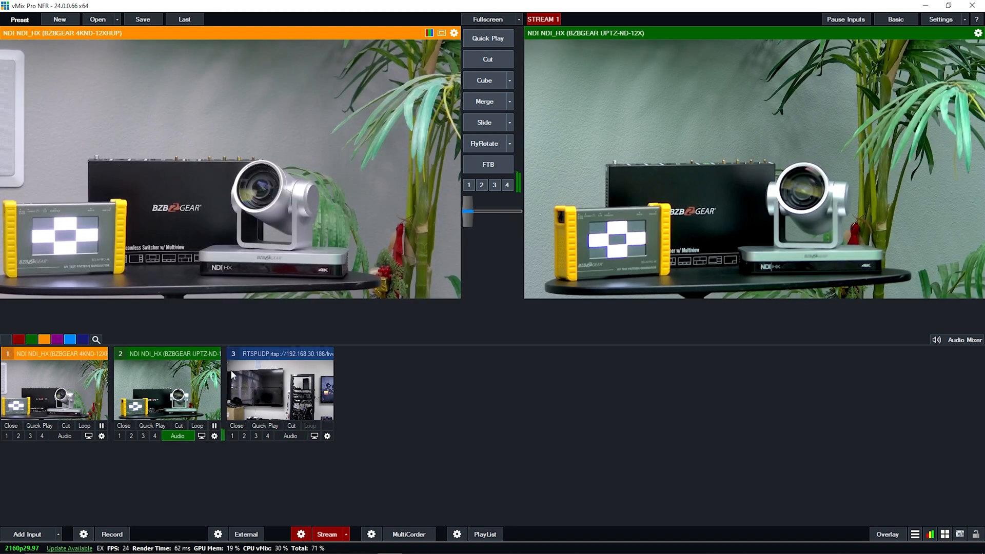
mouse_move(258, 363)
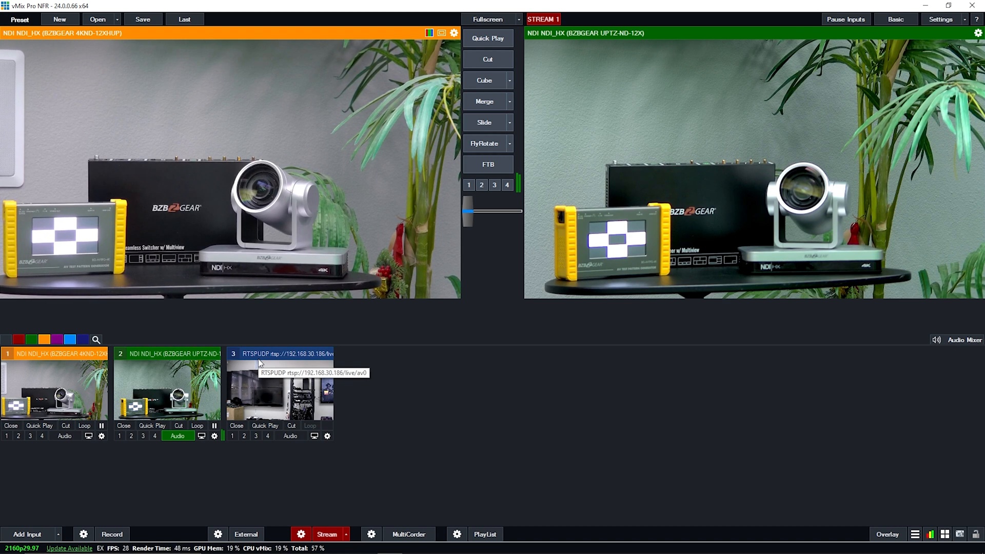
mouse_move(363, 462)
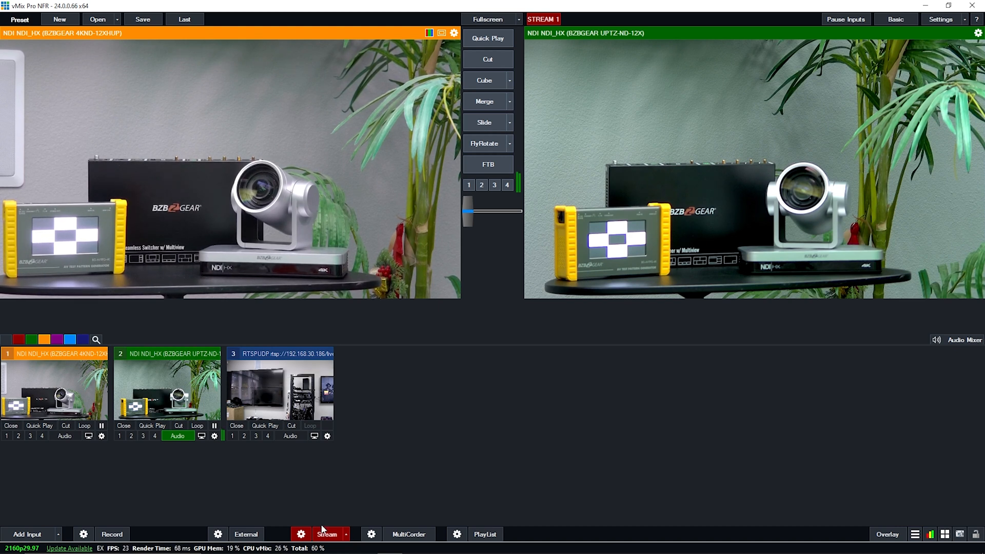
Stop the live YouTube stream and confirm Yes at the Stop Streaming prompt.
click(326, 533)
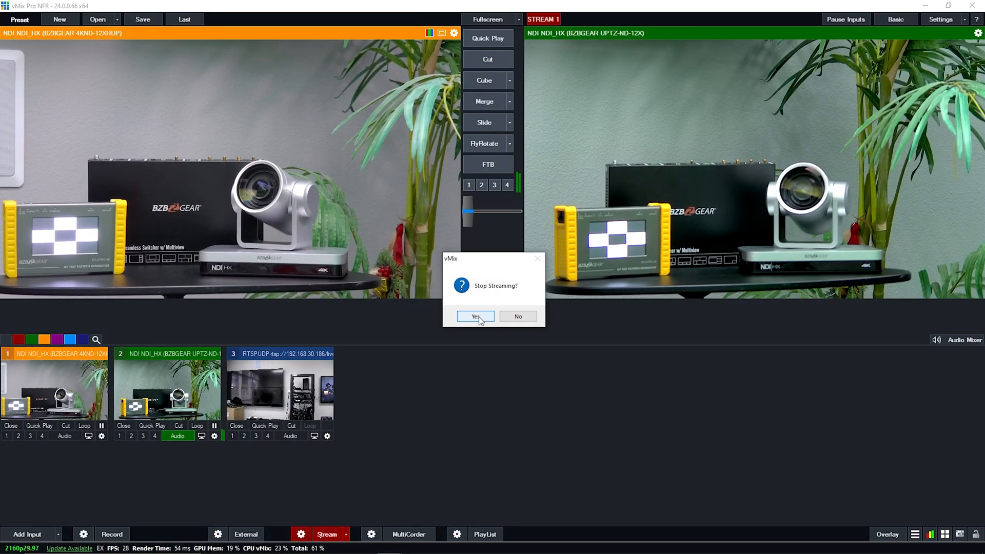
click(476, 316)
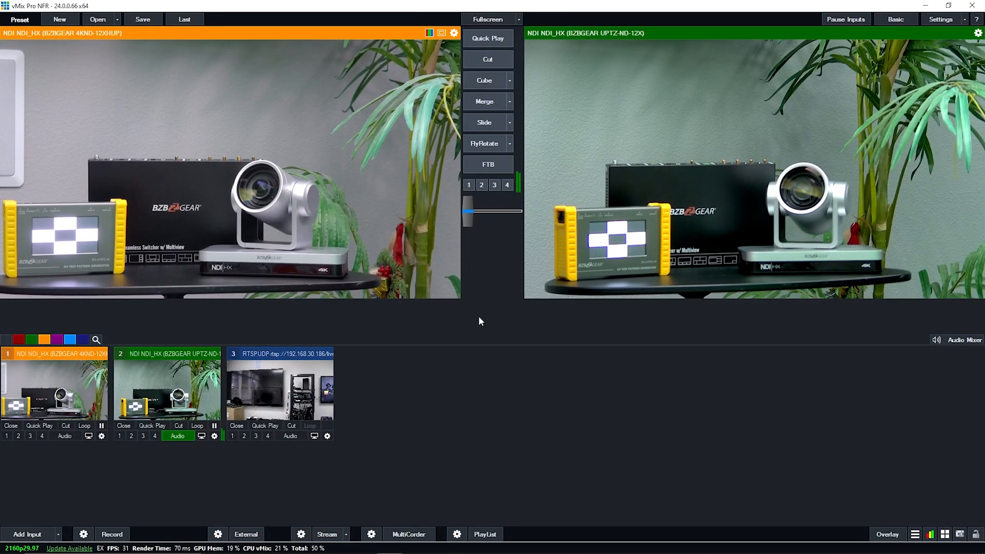